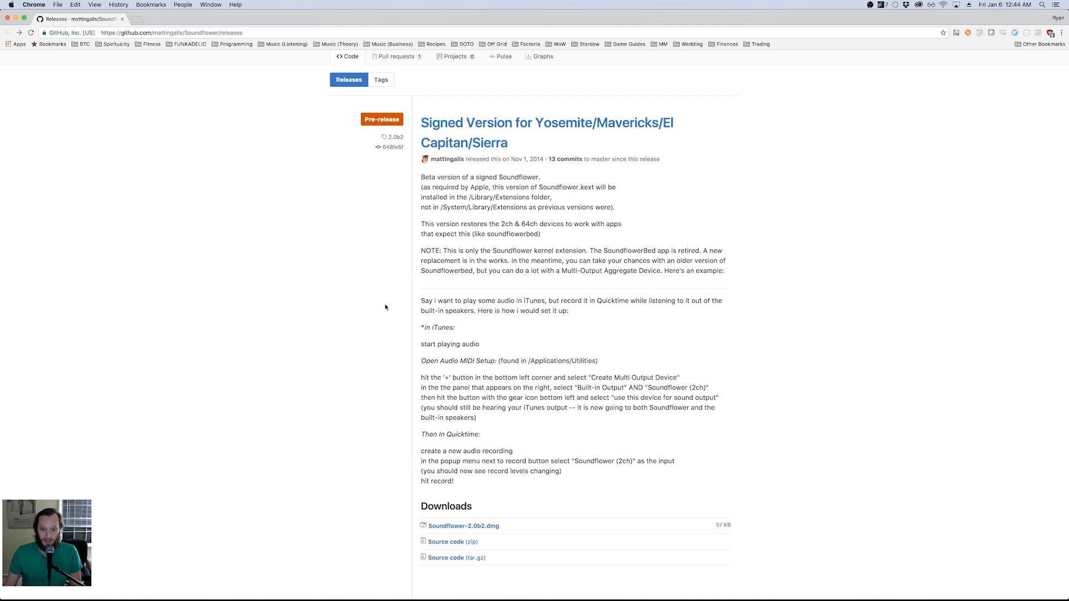
mouse_move(749, 579)
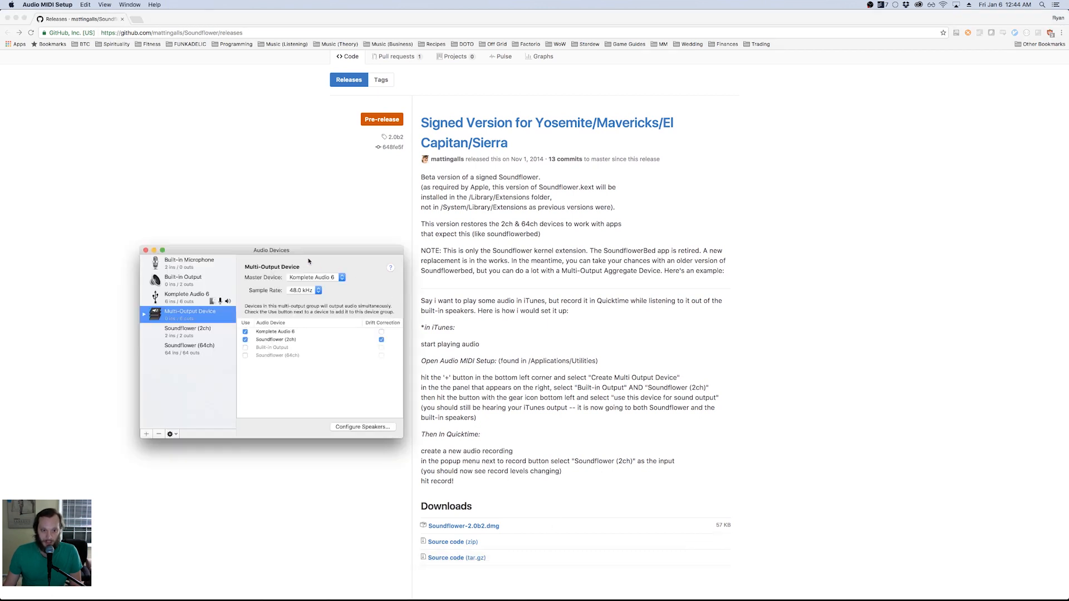
drag(272, 250, 317, 246)
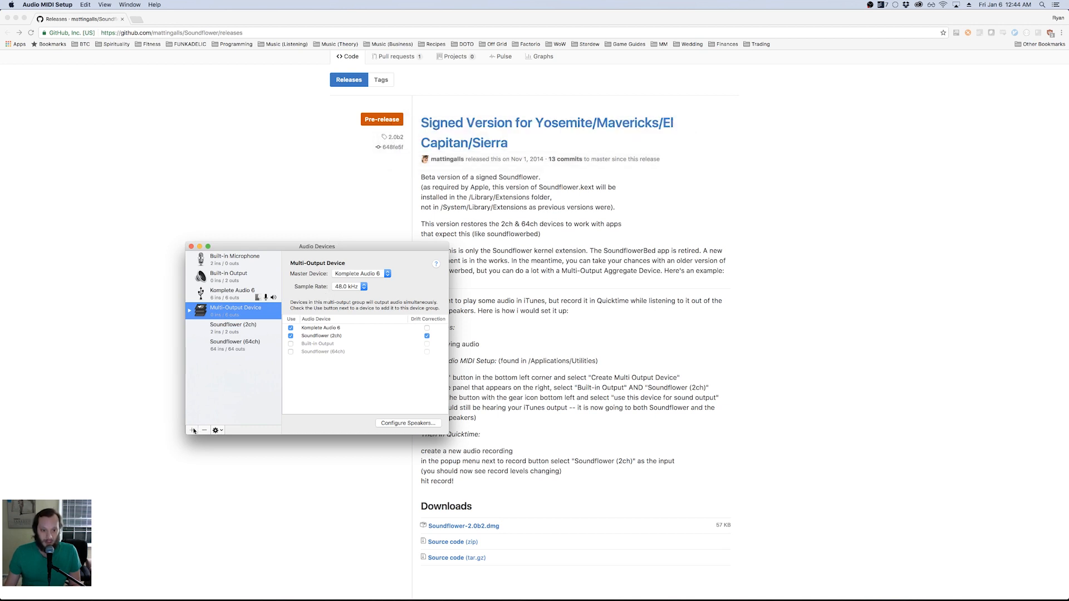
click(192, 430)
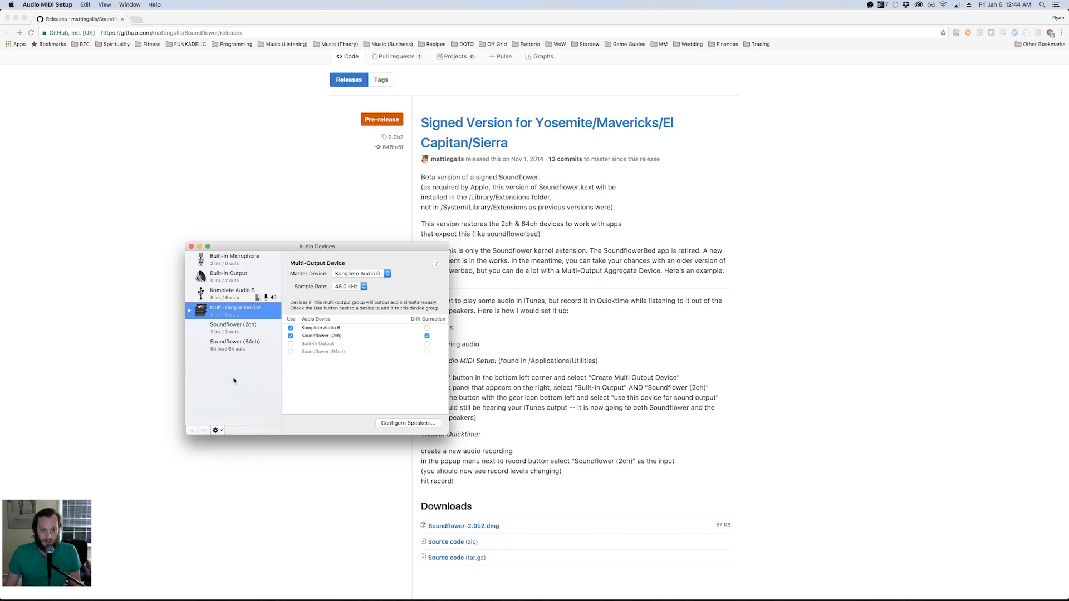
mouse_move(237, 314)
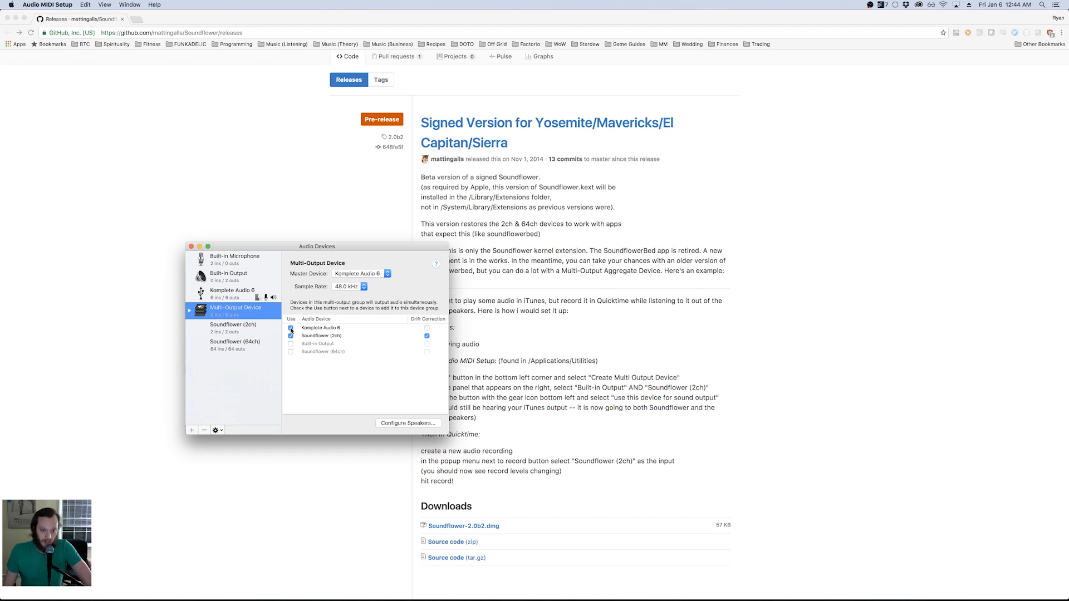
click(291, 335)
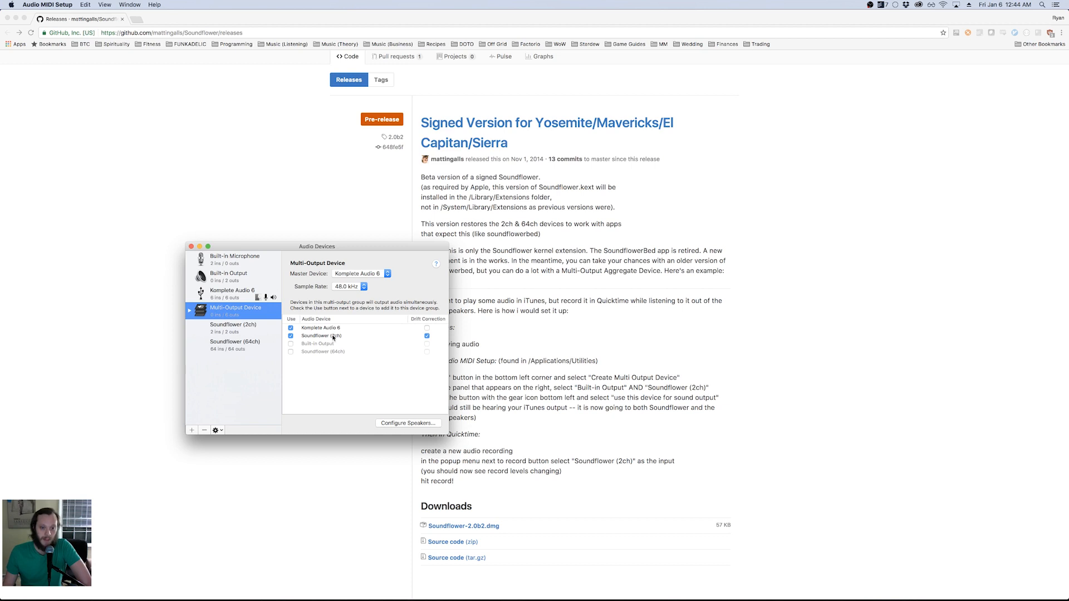
mouse_move(333, 339)
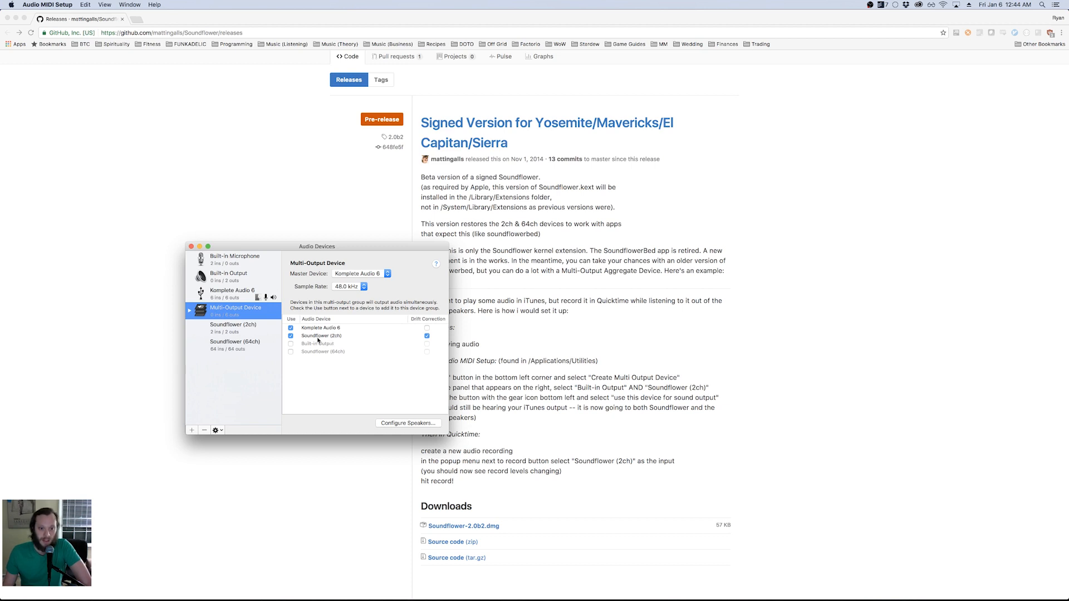
mouse_move(331, 383)
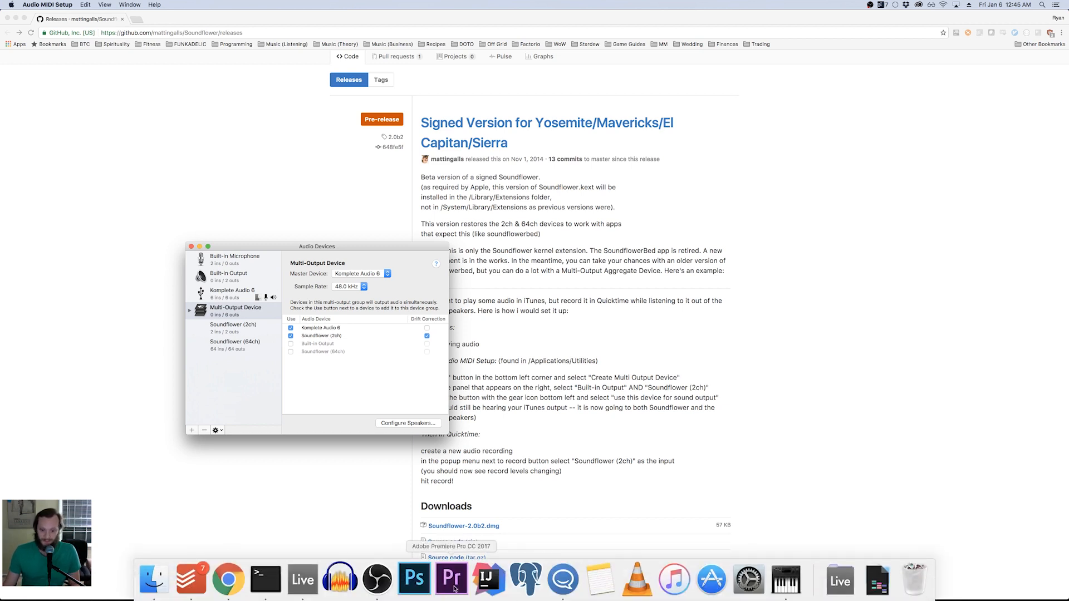
Step: Bring Ableton Live to the front to set its audio output device
click(302, 581)
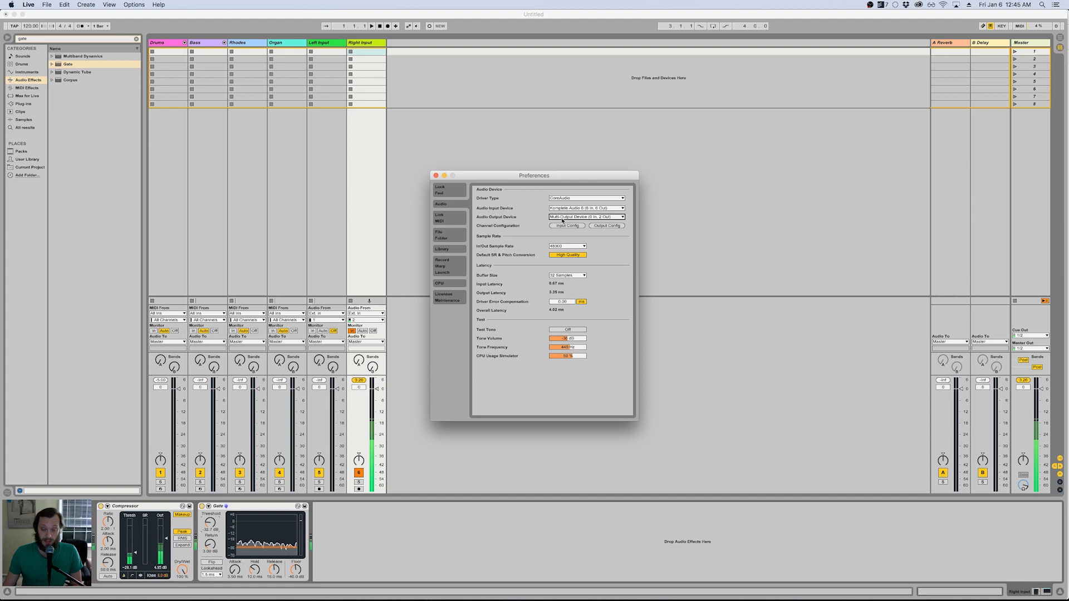
mouse_move(393, 433)
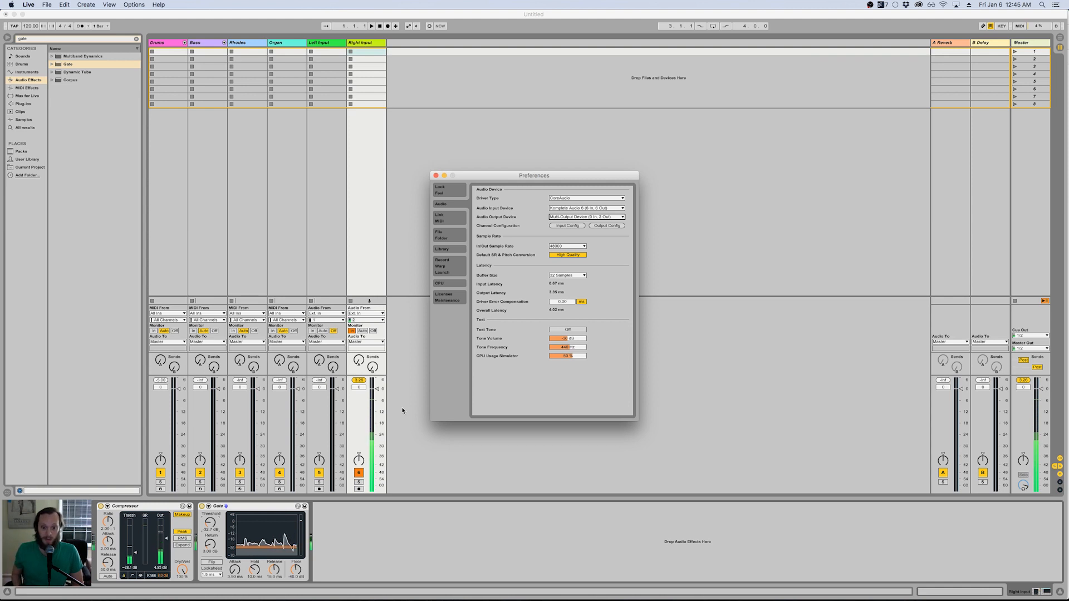
mouse_move(466, 394)
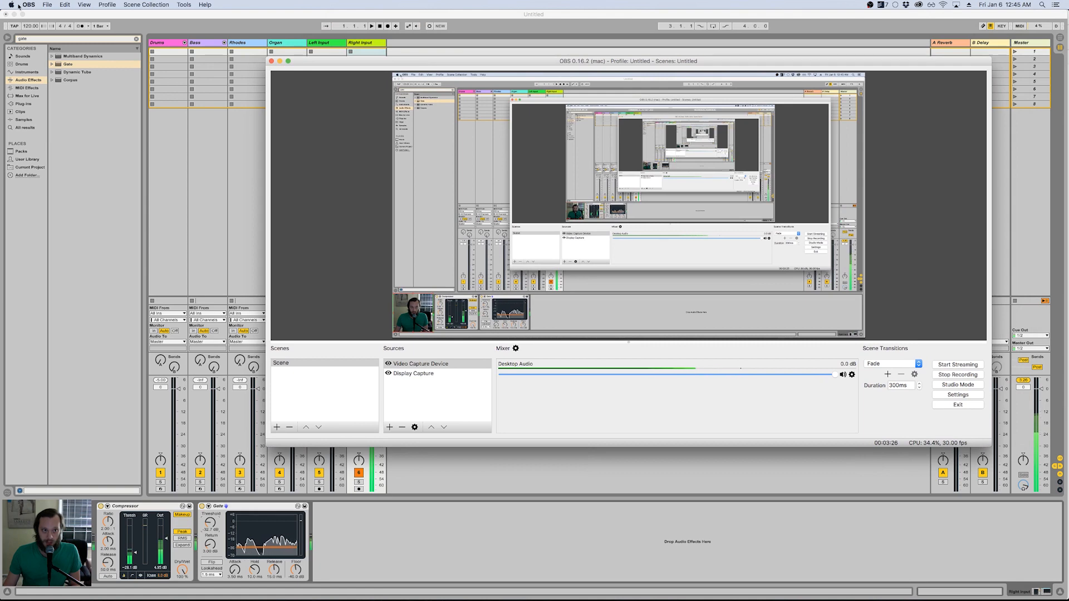
Step: Set OBS's Desktop Audio Device to Soundflower (2ch) in Audio settings and confirm with OK
click(29, 4)
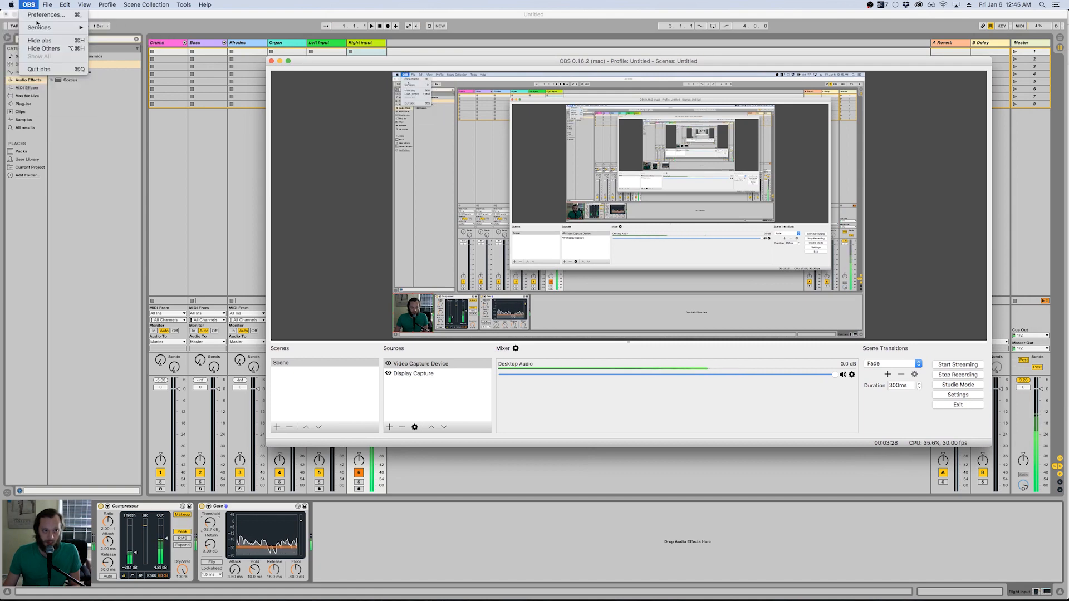
click(45, 15)
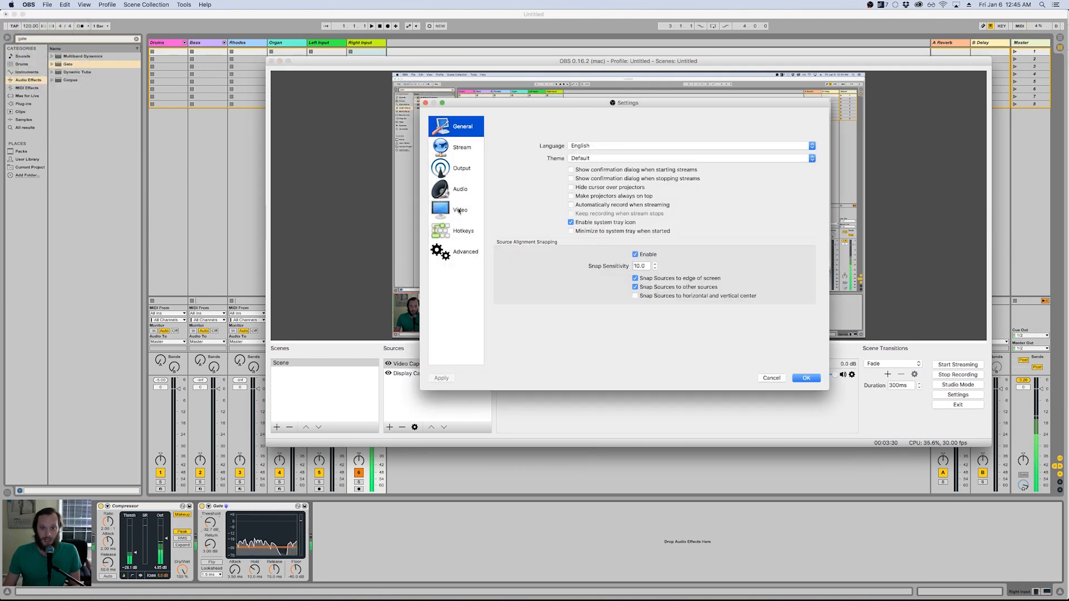
click(461, 169)
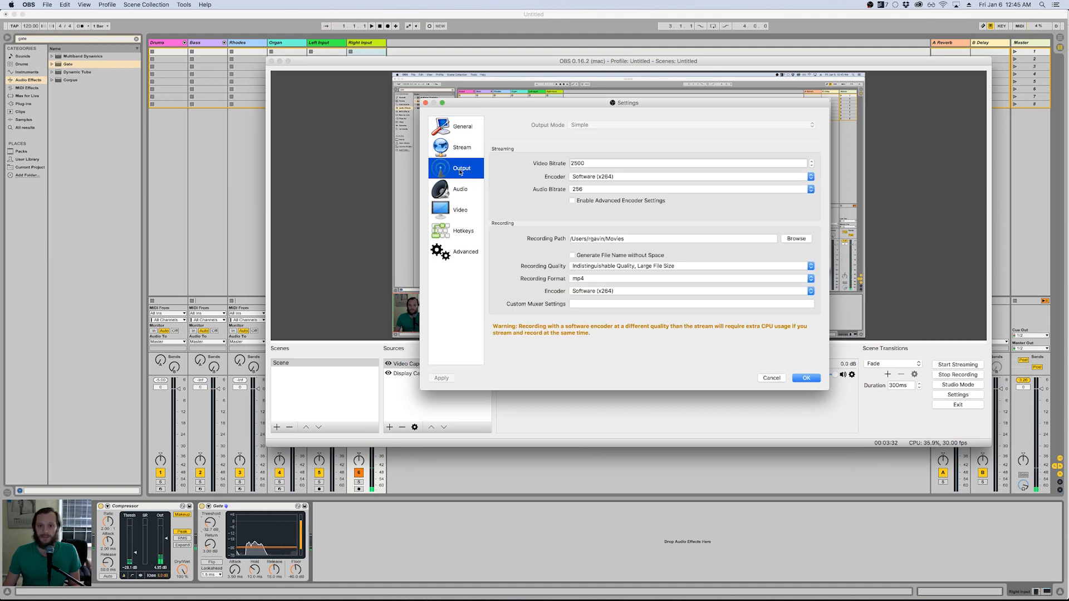
click(460, 190)
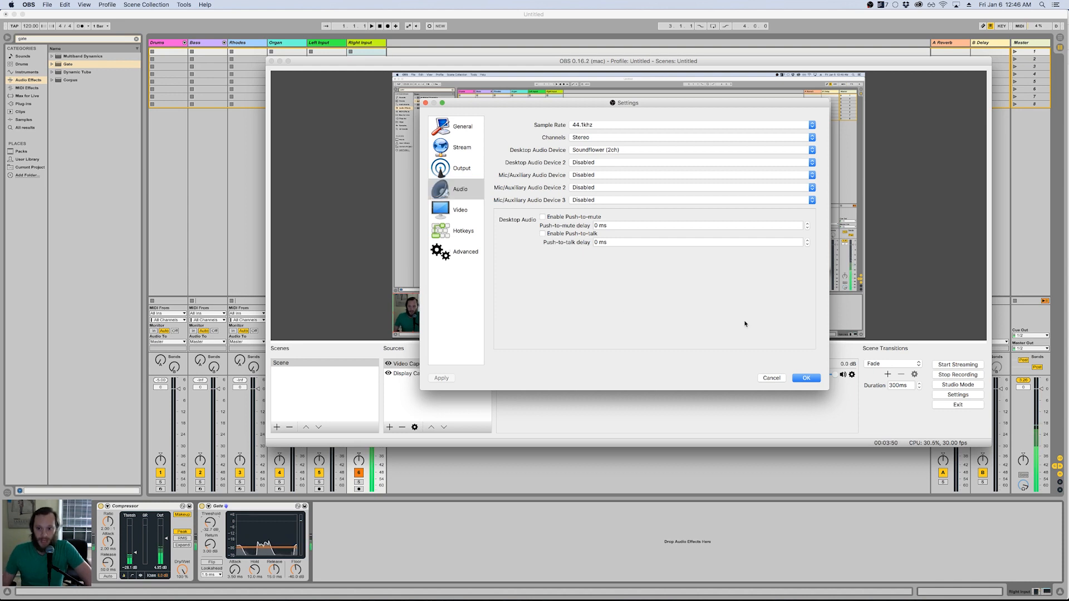
click(806, 378)
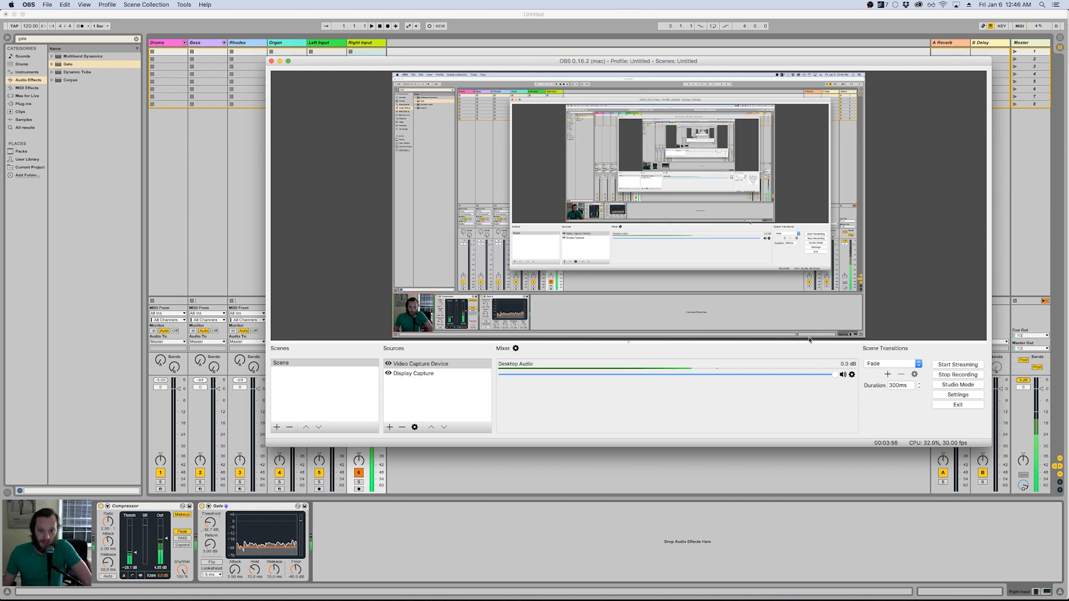
mouse_move(527, 472)
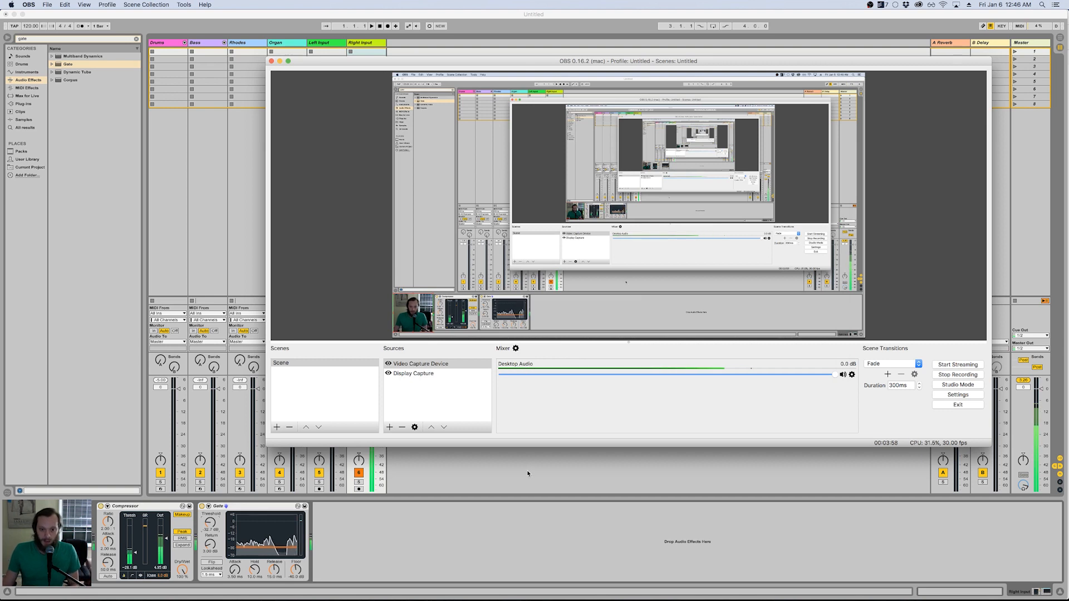